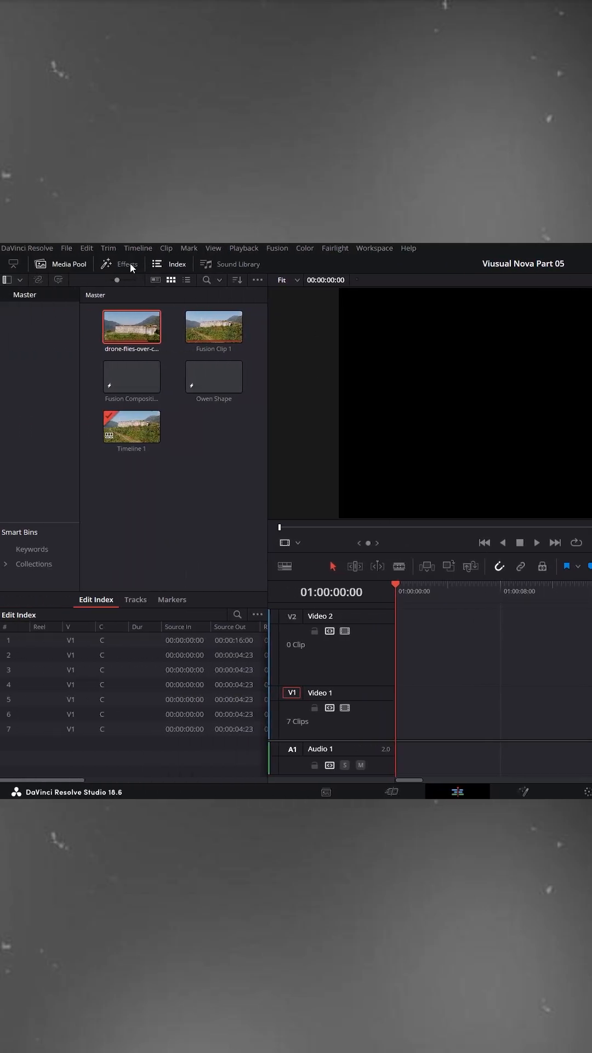
- Search the Effects library for 'text' to find the Text+ title
{"action": "left_click", "coordinate": [126, 263]}
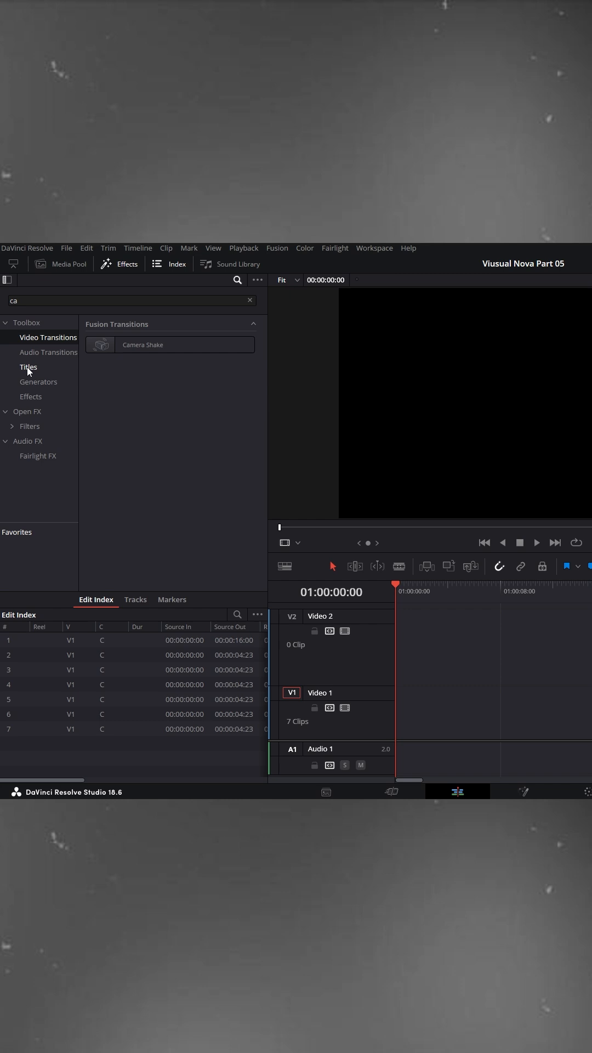
{"action": "type", "text": "text"}
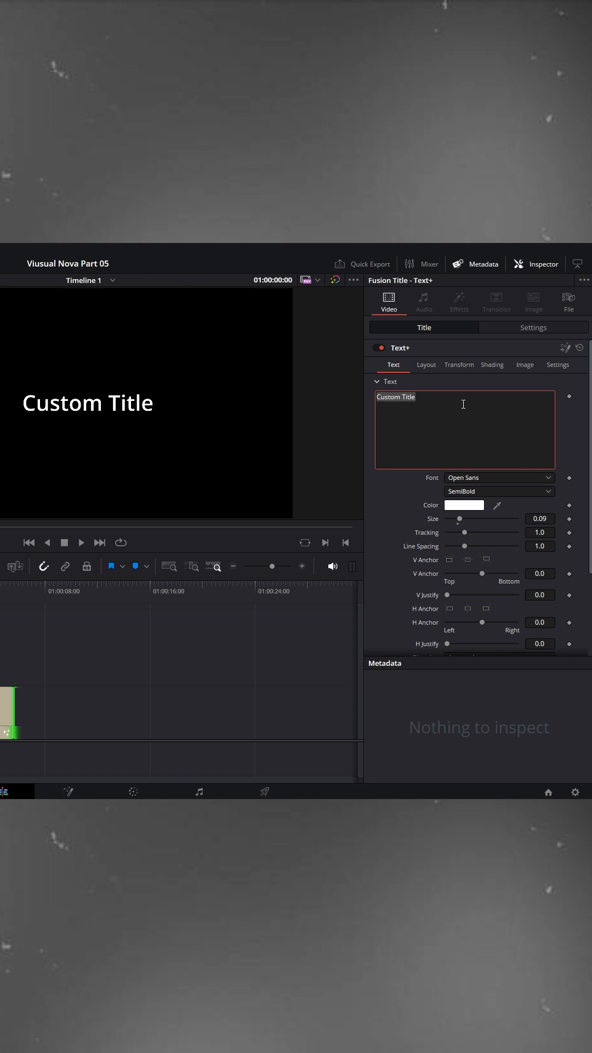
- Enter 'BOUNCE TEXT' as the title text and set its font to Impact
{"action": "type", "text": "BOUNCE"}
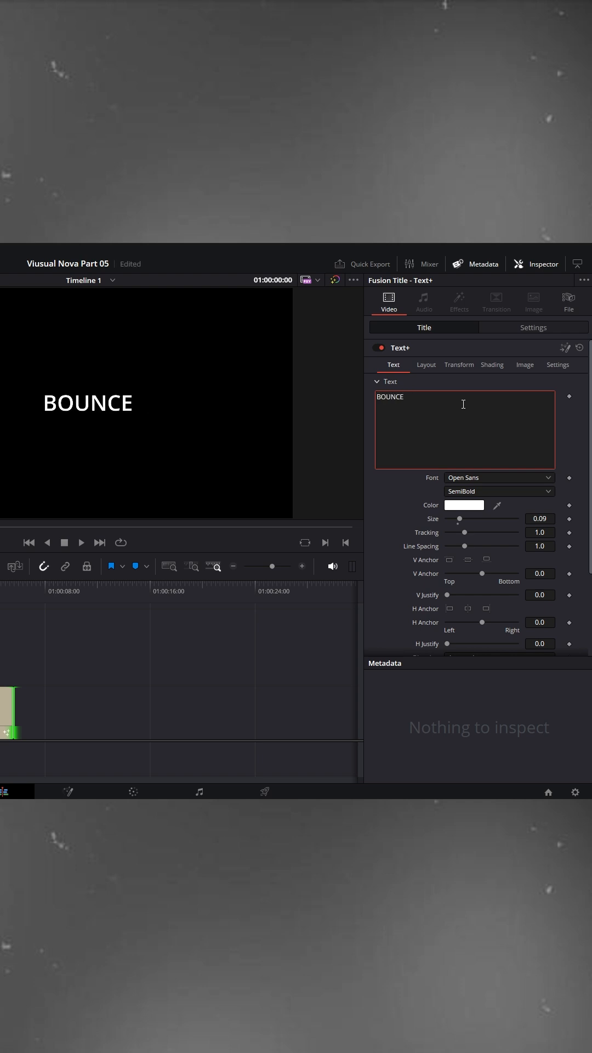
{"action": "type", "text": "TEXT"}
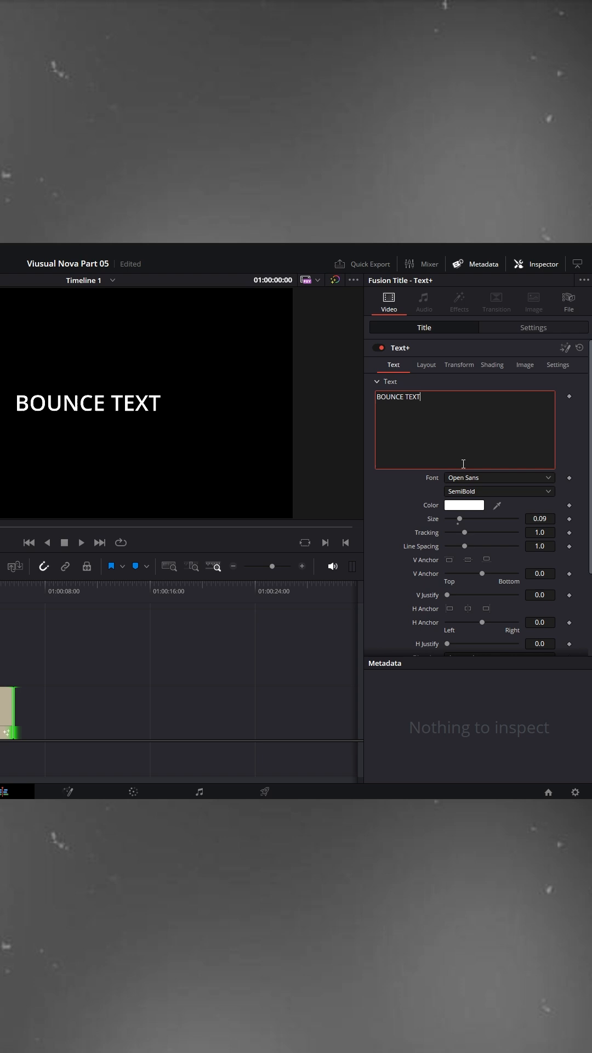
{"action": "left_click", "coordinate": [499, 477]}
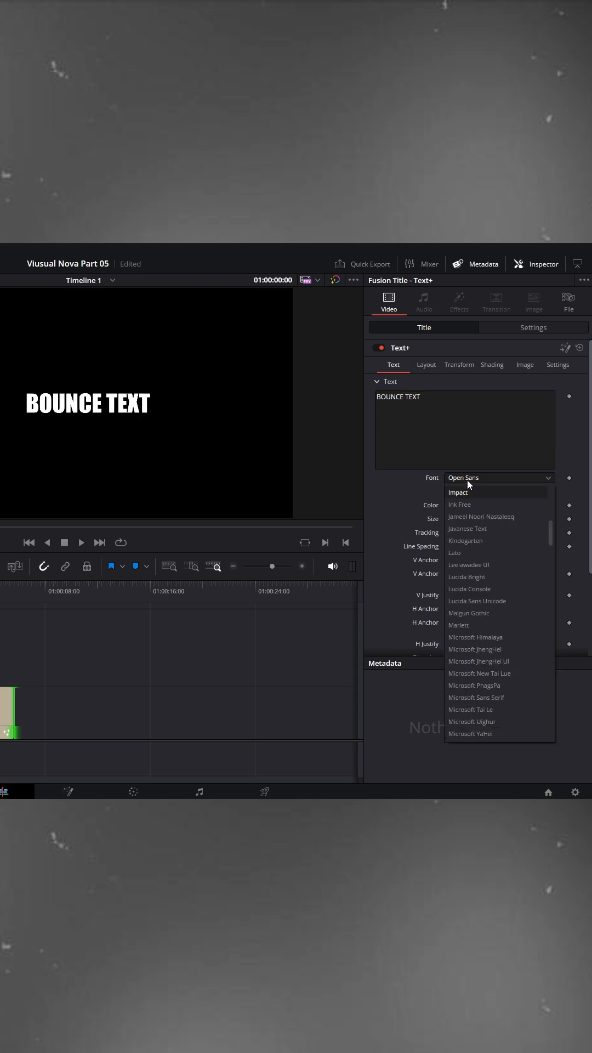
{"action": "left_click", "coordinate": [458, 493]}
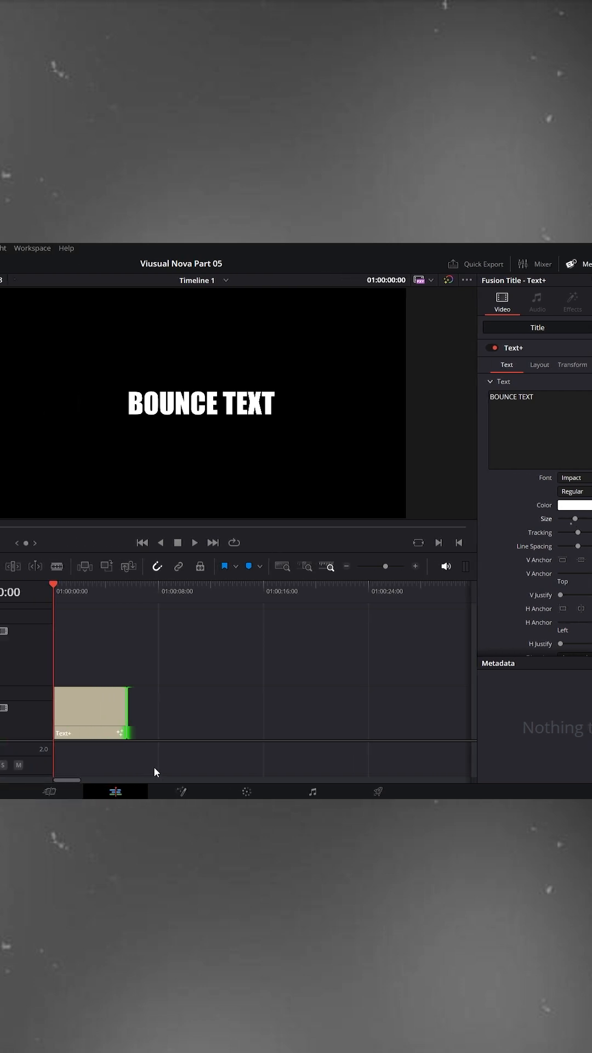
- Open the title in Fusion and attach Anim Curves to the text Size
{"action": "left_click", "coordinate": [386, 791]}
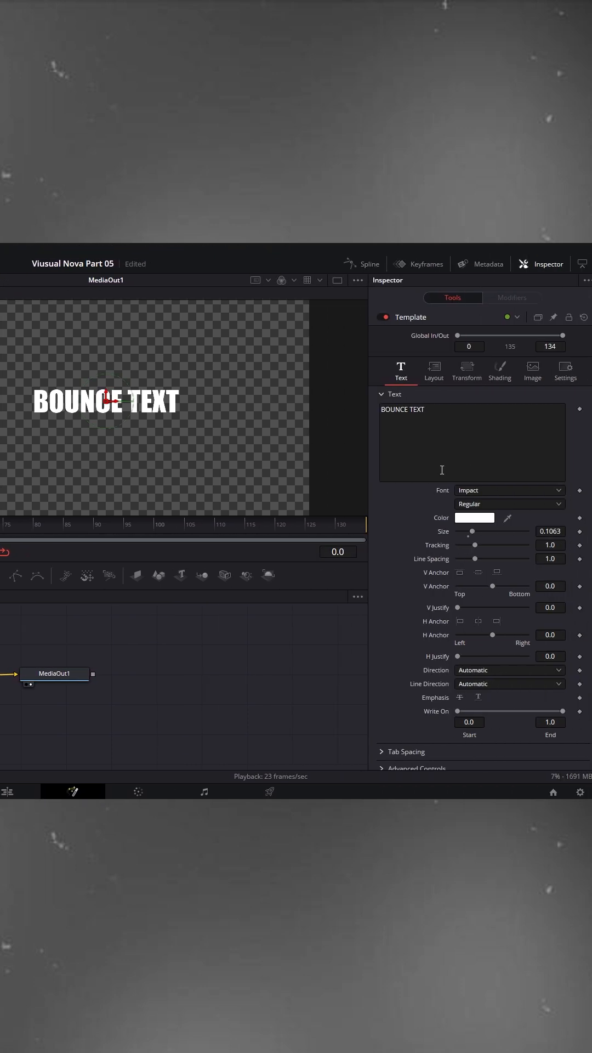
{"action": "right_click", "coordinate": [446, 531]}
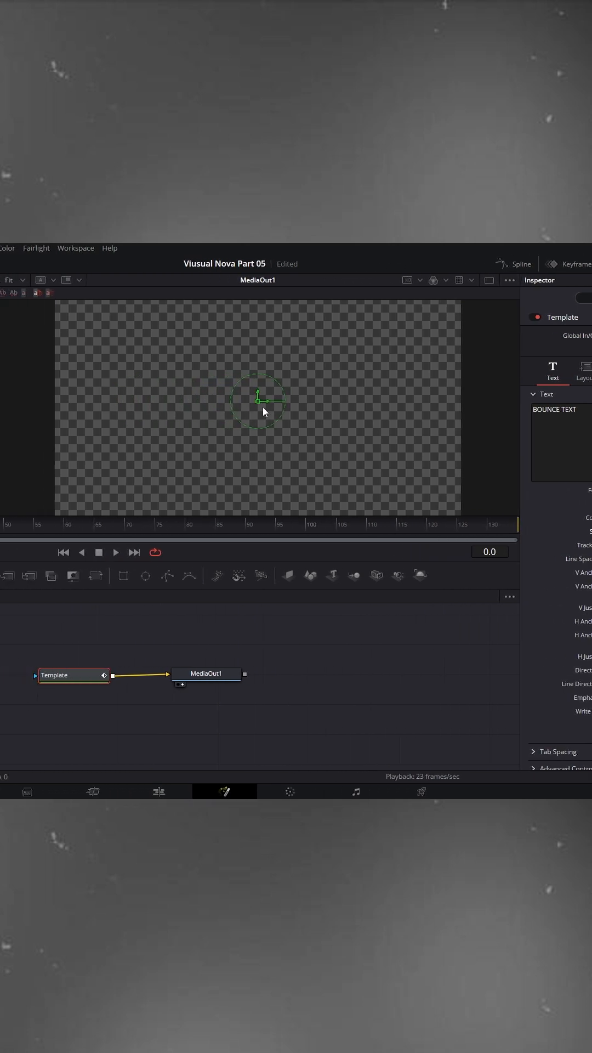
{"action": "mouse_move", "coordinate": [406, 403]}
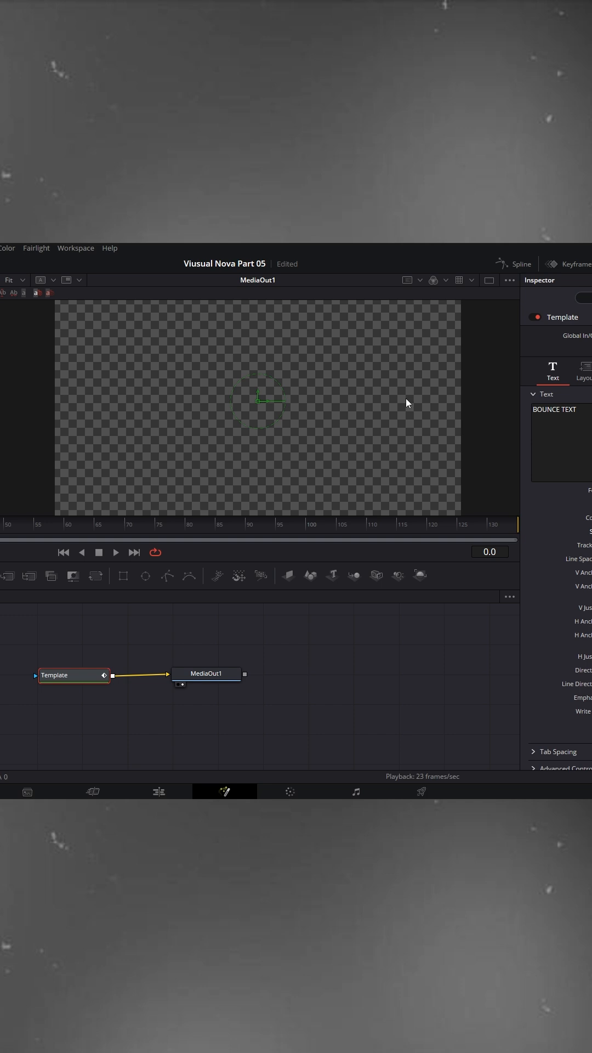
- Set the Anim Curves curve to Easing with an Elastic out-ease
{"action": "left_click", "coordinate": [502, 391]}
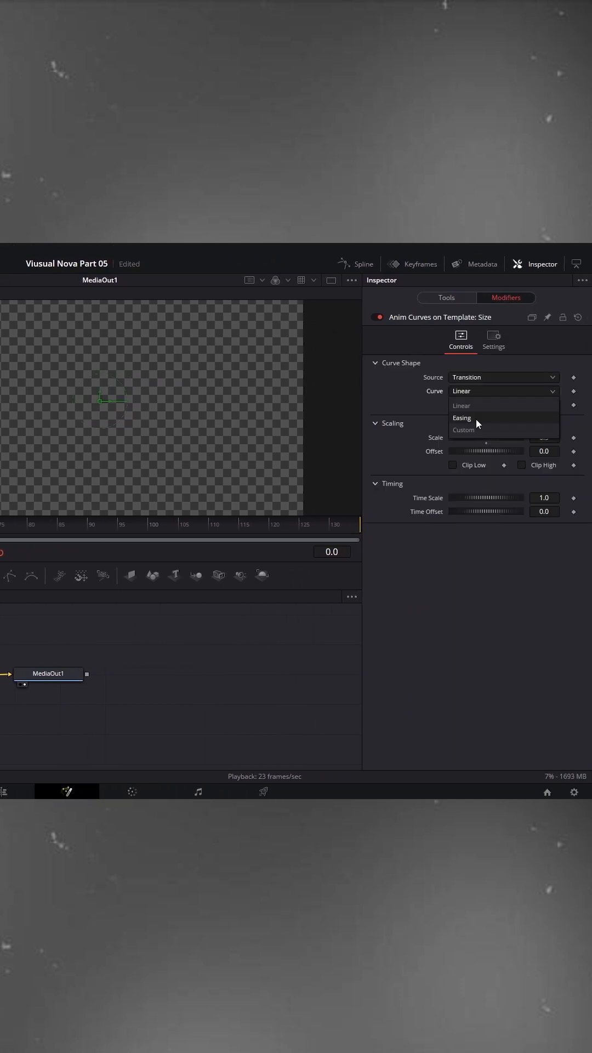
{"action": "left_click", "coordinate": [462, 417]}
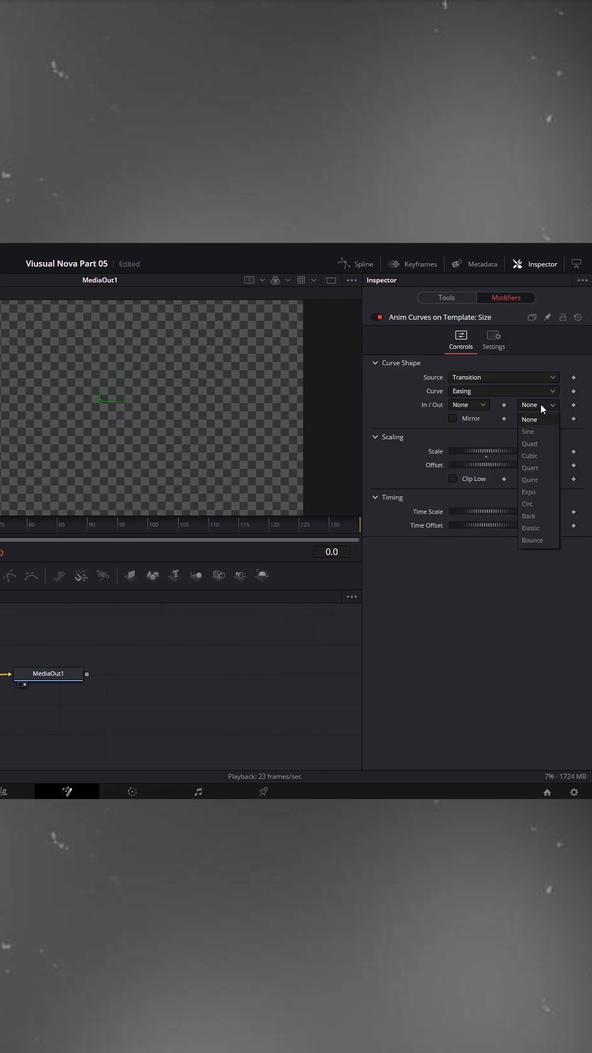
{"action": "left_click", "coordinate": [530, 527]}
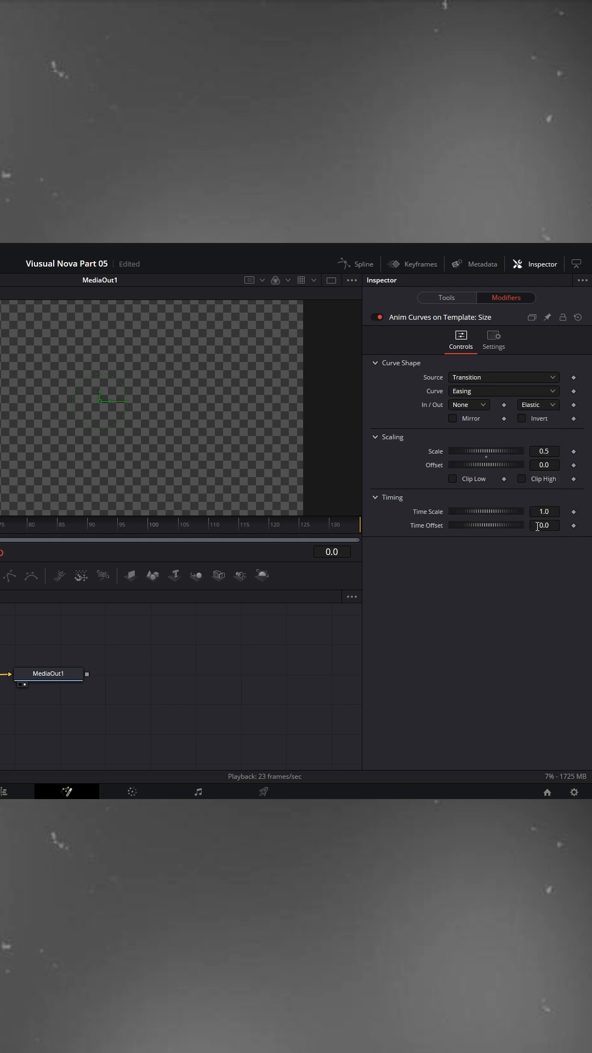
{"action": "mouse_move", "coordinate": [472, 515]}
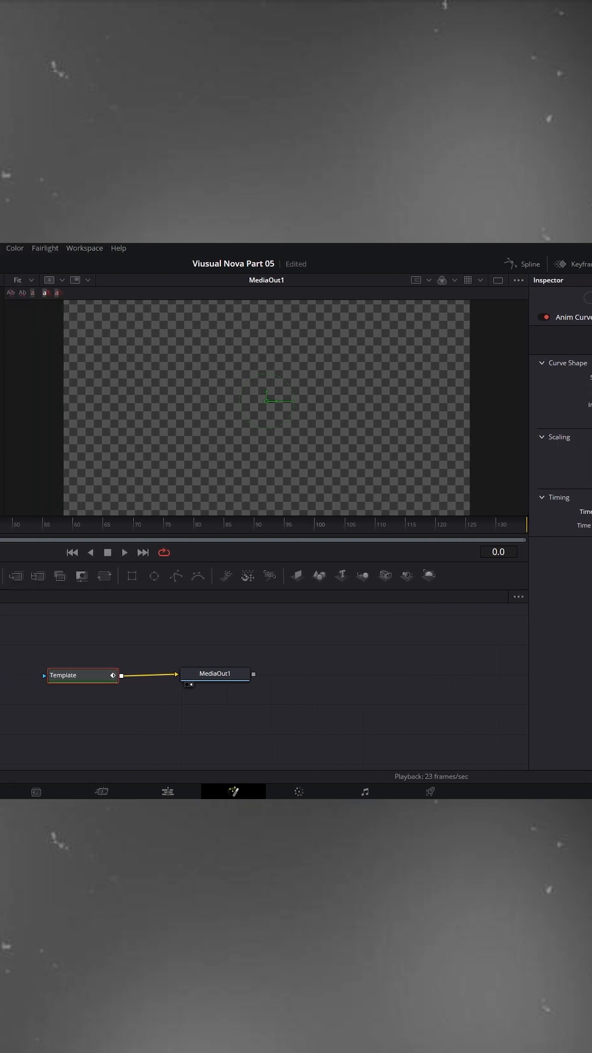
- Preview the bounce animation in Fusion, then return to the Edit page
{"action": "left_click", "coordinate": [123, 552]}
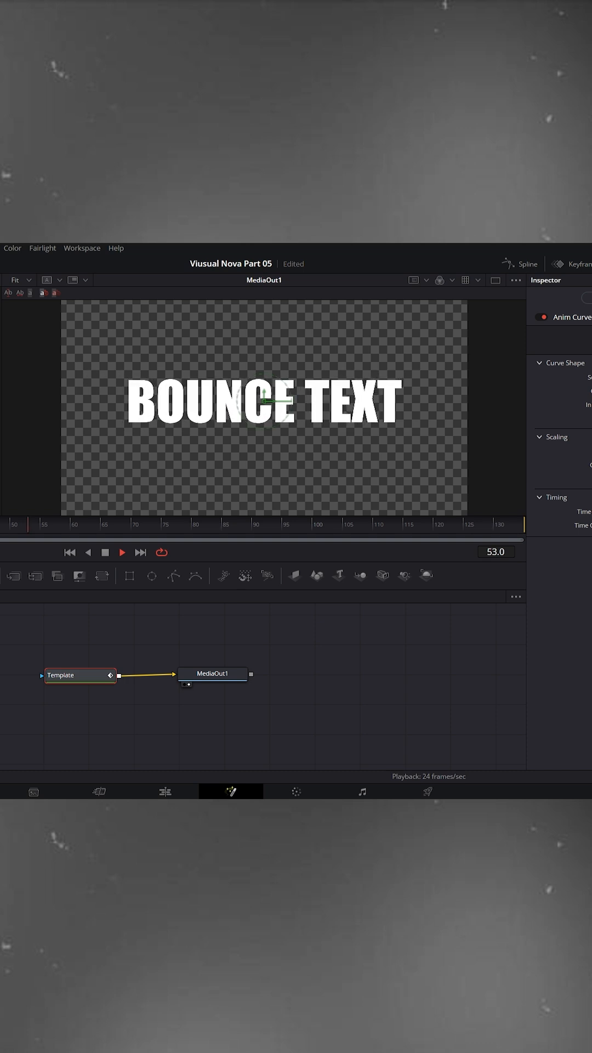
{"action": "left_click", "coordinate": [236, 791]}
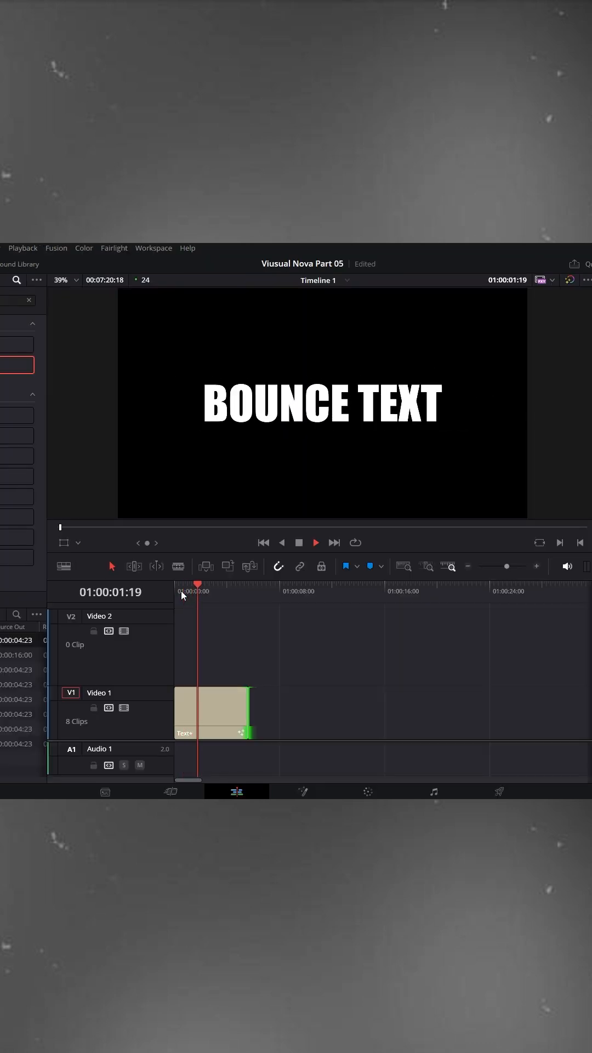